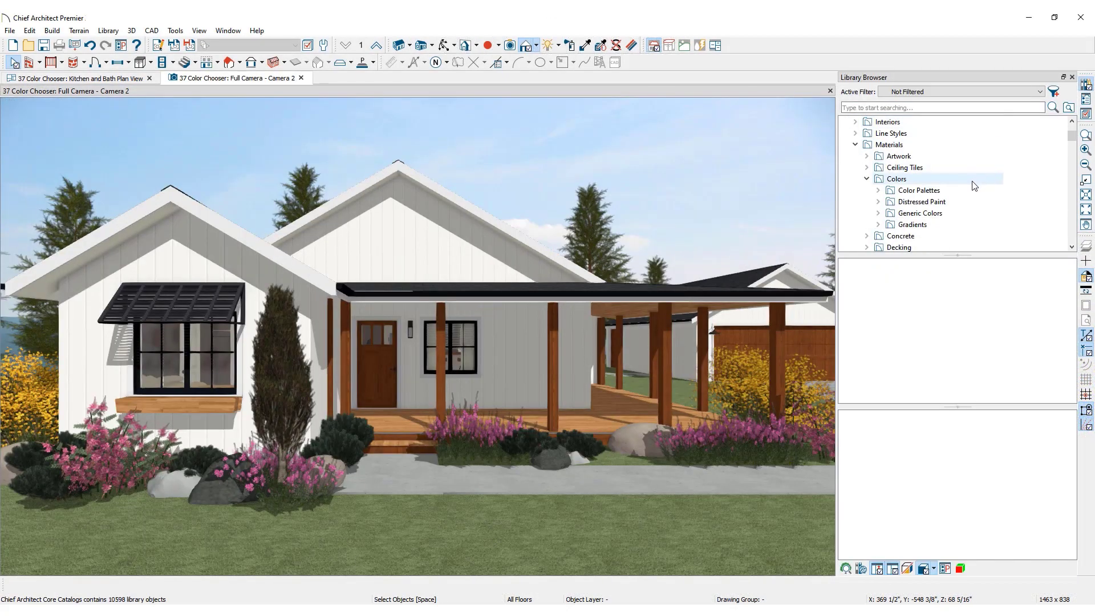
- Expand Generic Colors and scroll through Manufacturer Catalogs down to the User Catalog
click(919, 213)
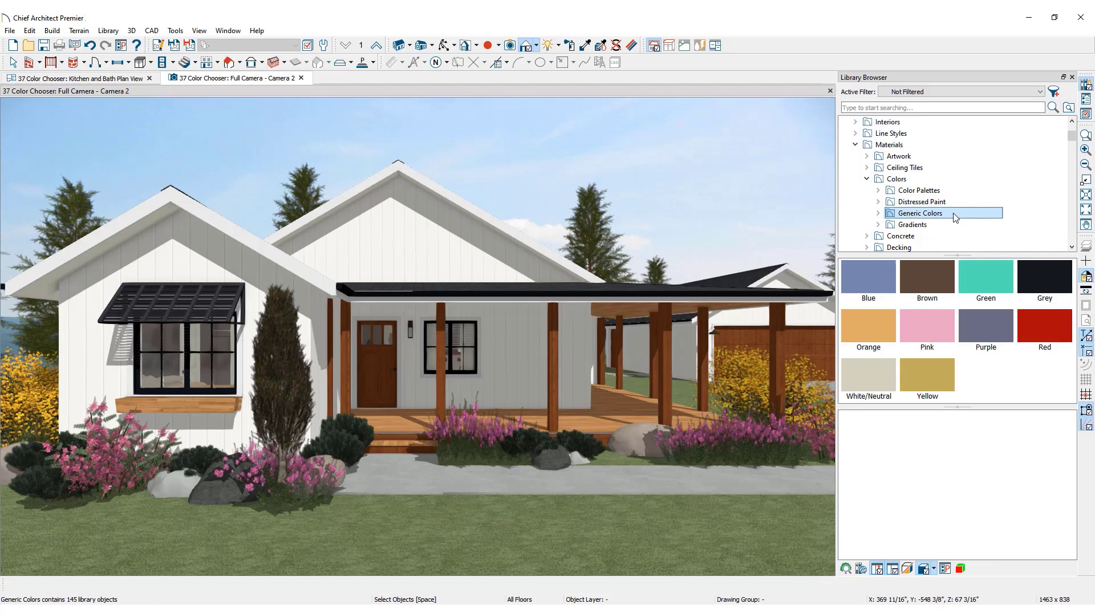
scroll(down, 3)
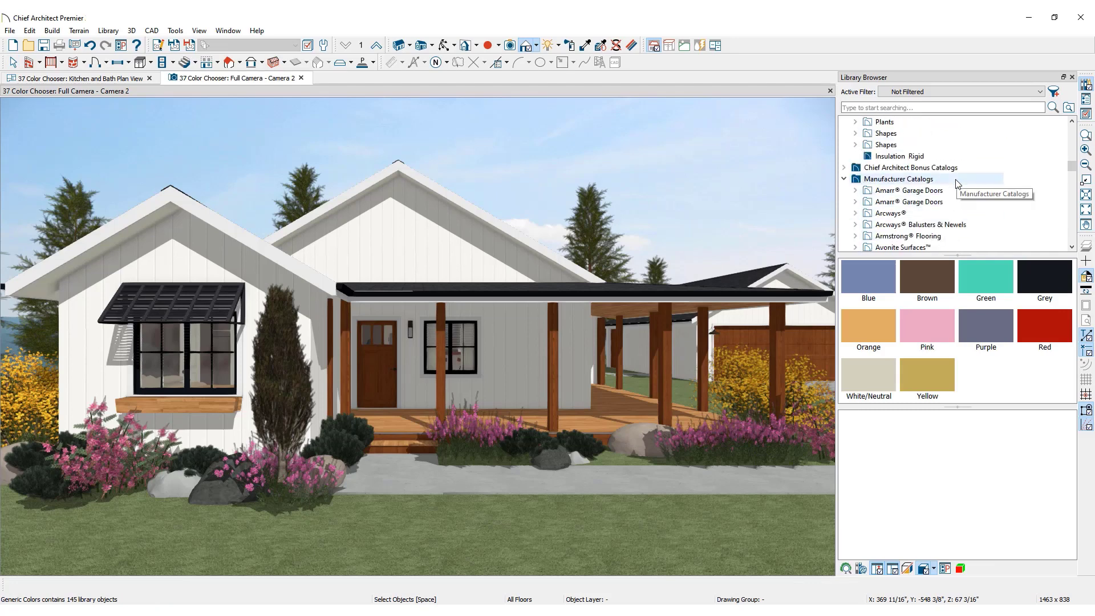
click(884, 168)
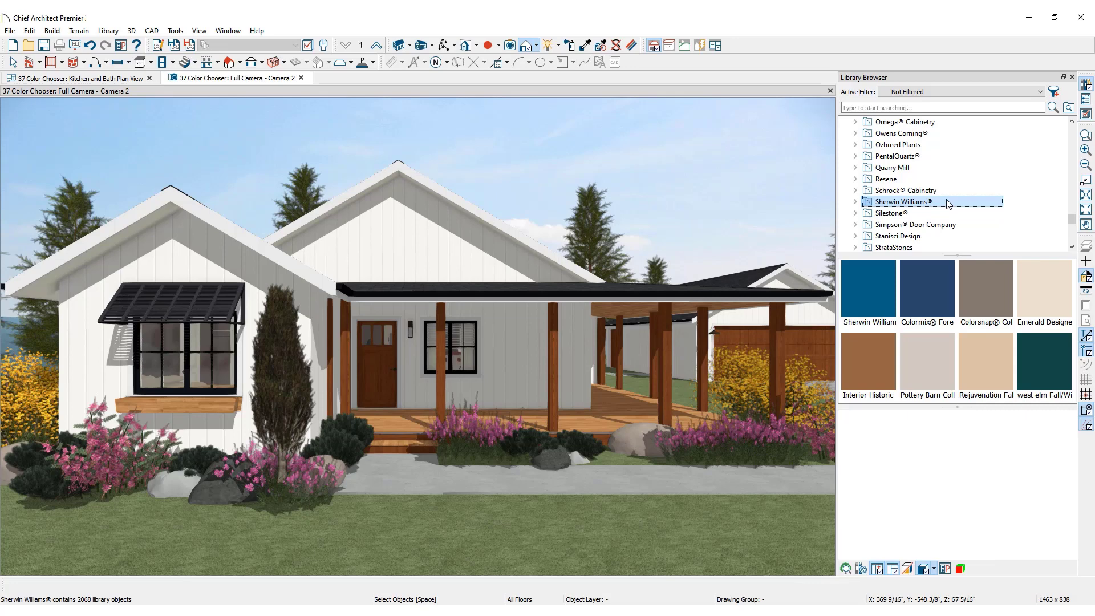
scroll(down, 3)
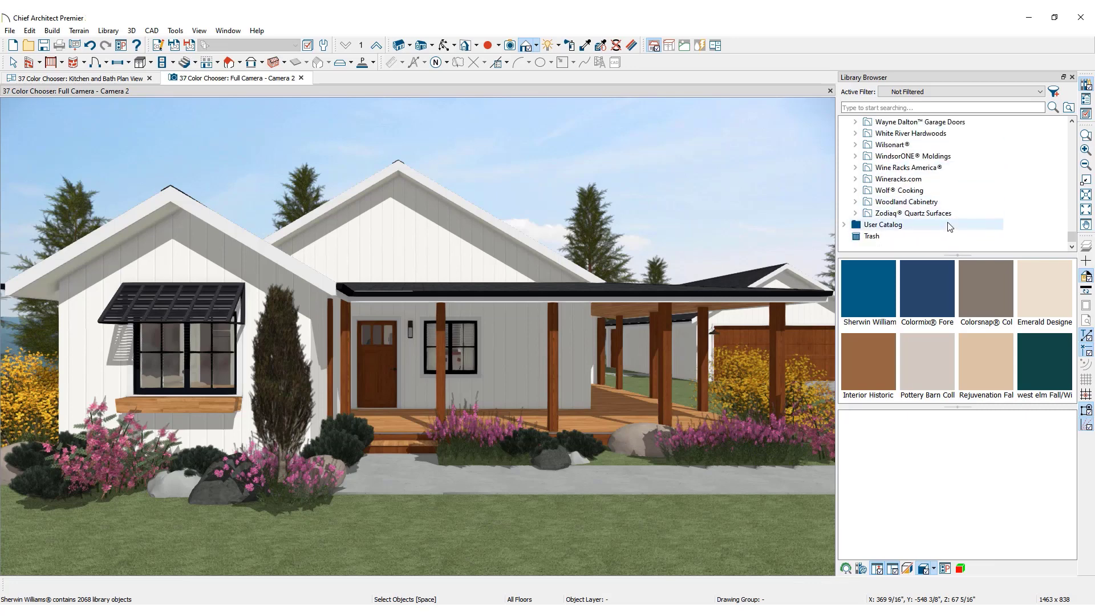
- Create a new User Catalog material named 'Farmhouse Exterior Paint Color'
right_click(882, 225)
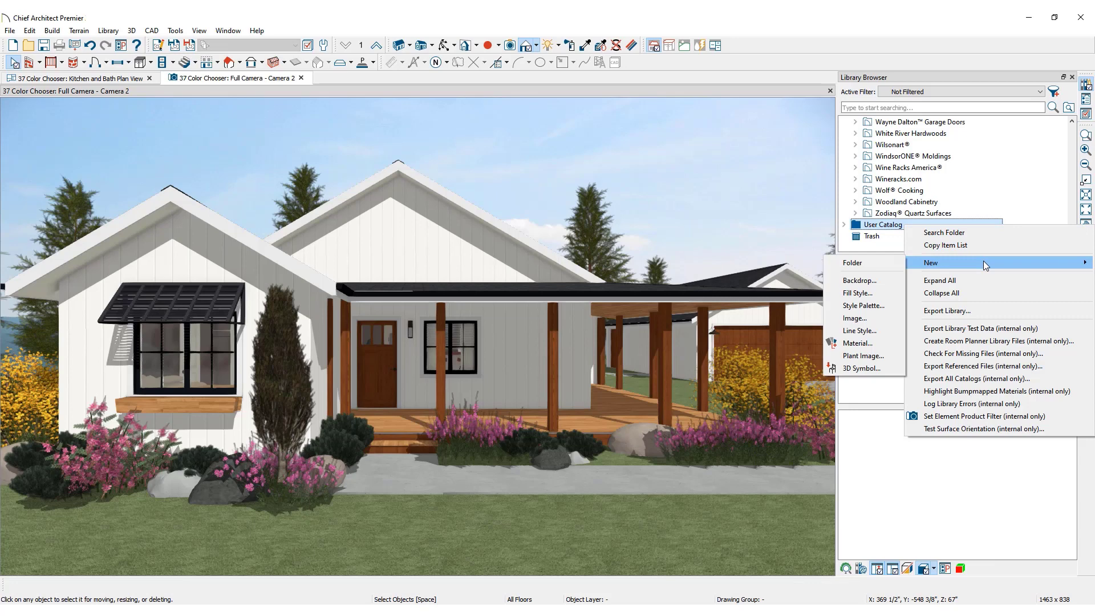
mouse_move(863, 306)
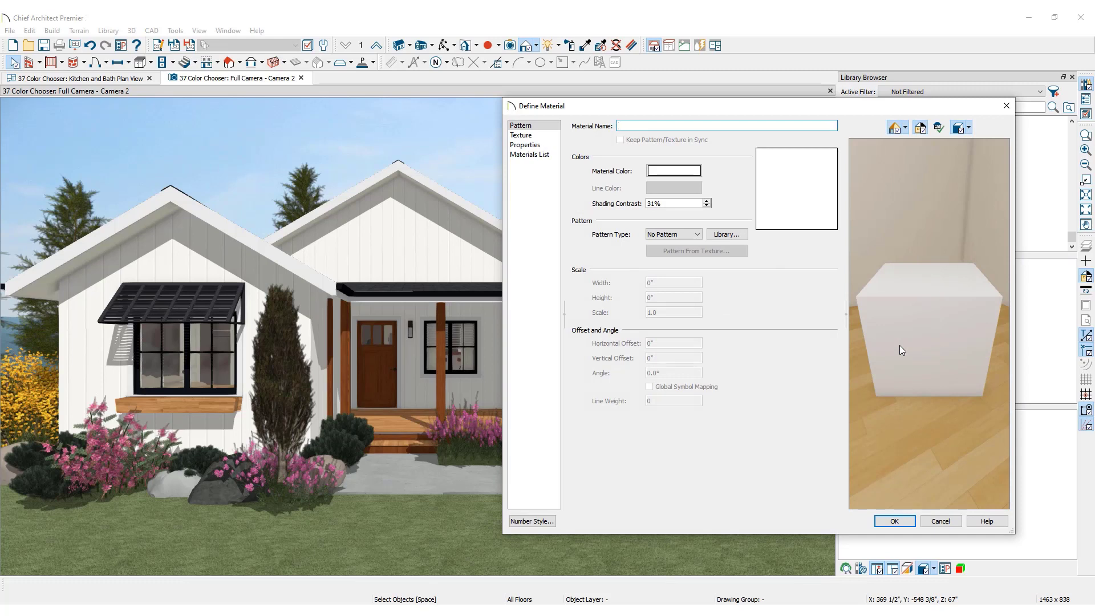
text(Farmhouse Exterior Pa)
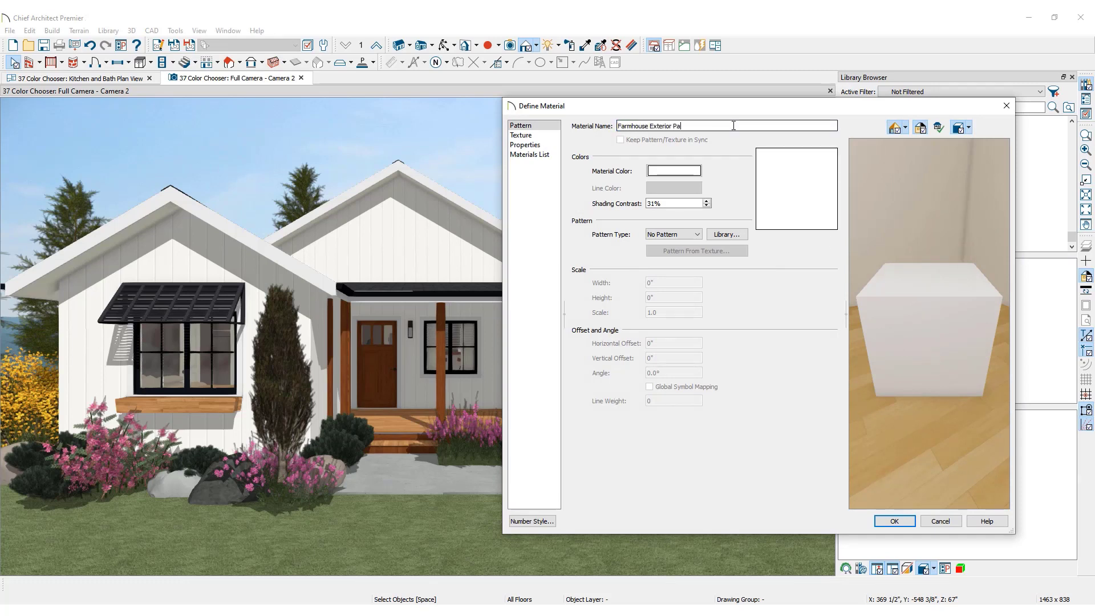
text(int Color)
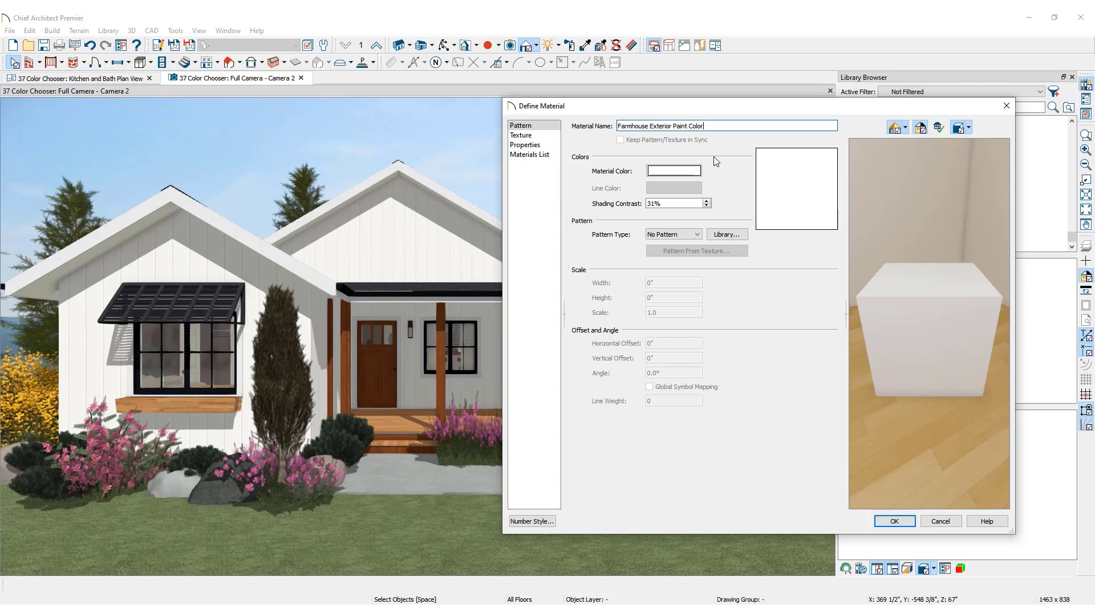
- Sample scene colours with the eyedropper and settle on muted beige (RGB 155, 153, 127)
click(672, 171)
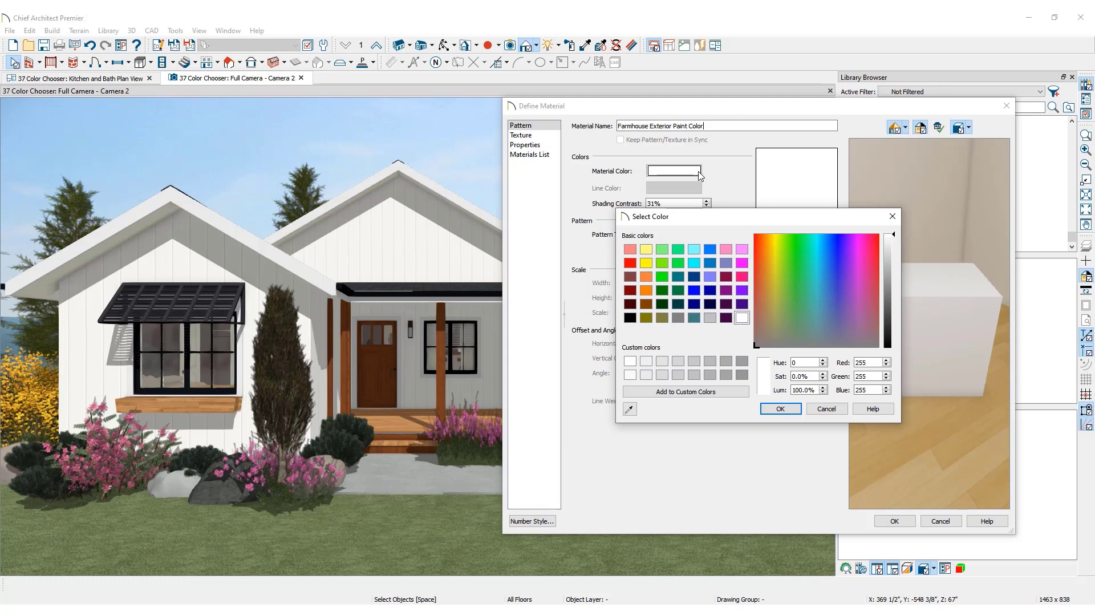
mouse_move(662, 241)
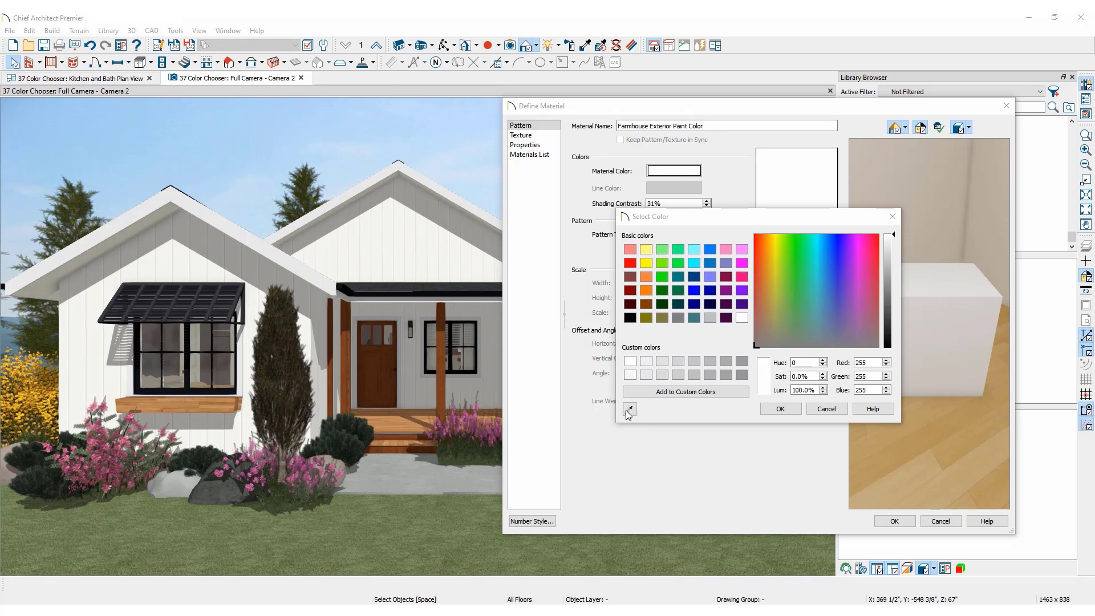
click(864, 296)
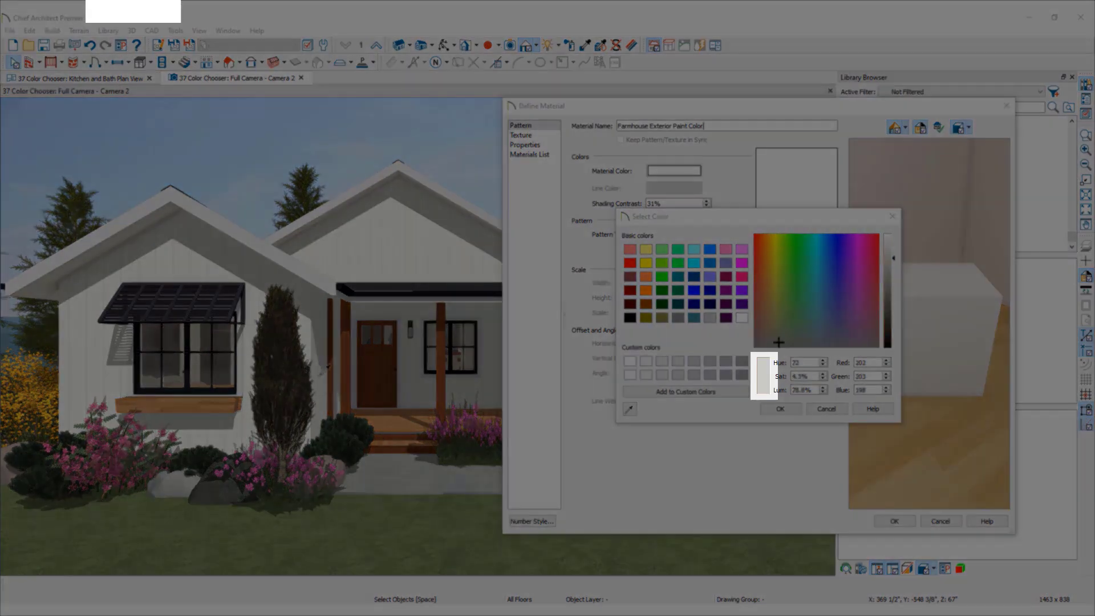
click(771, 321)
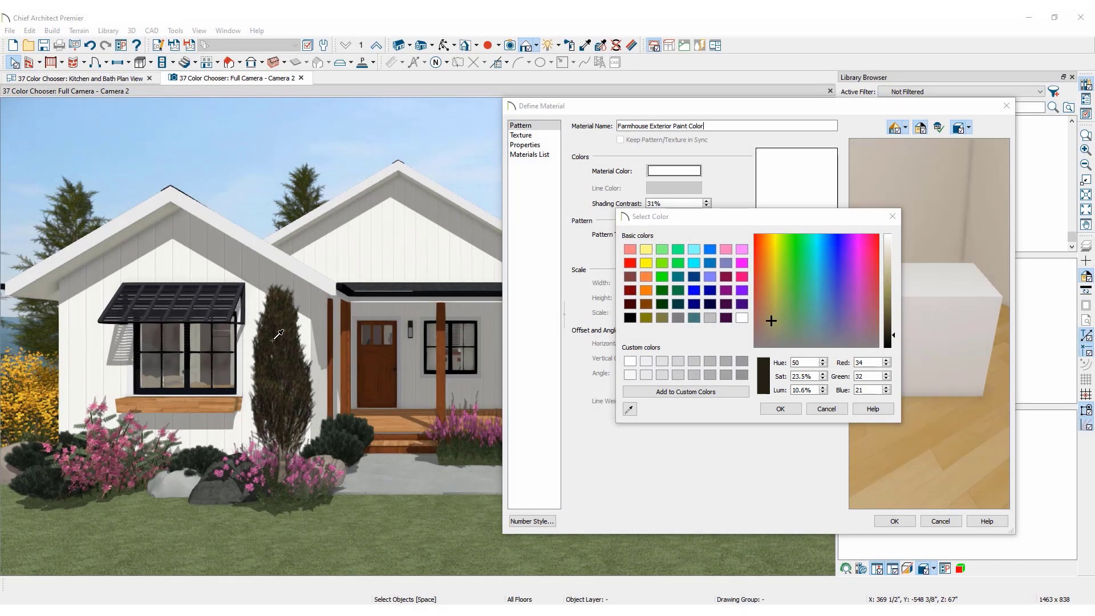
click(865, 313)
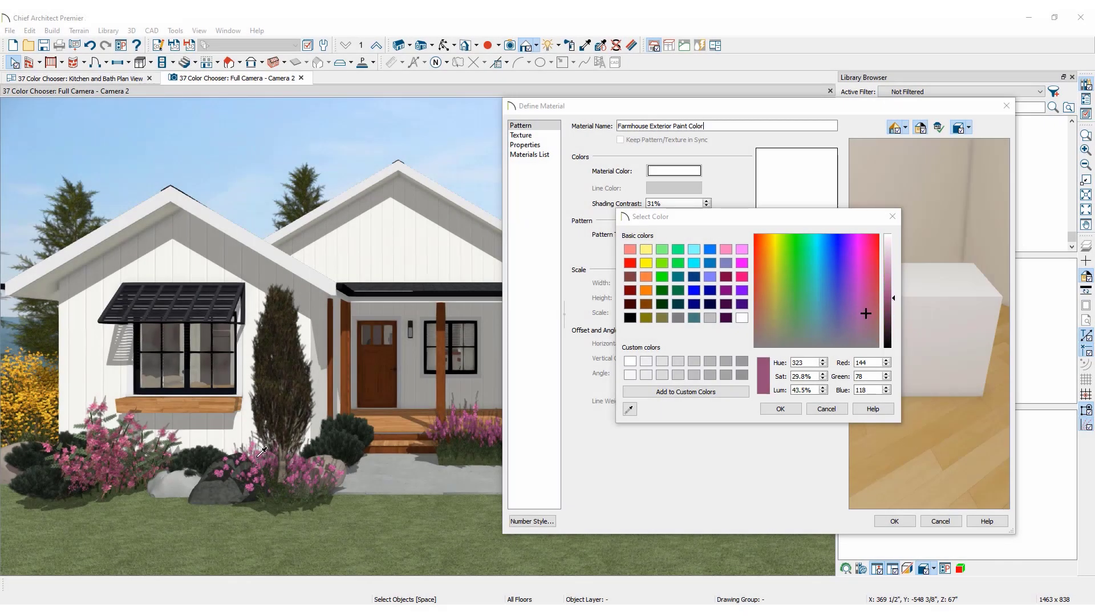
click(777, 323)
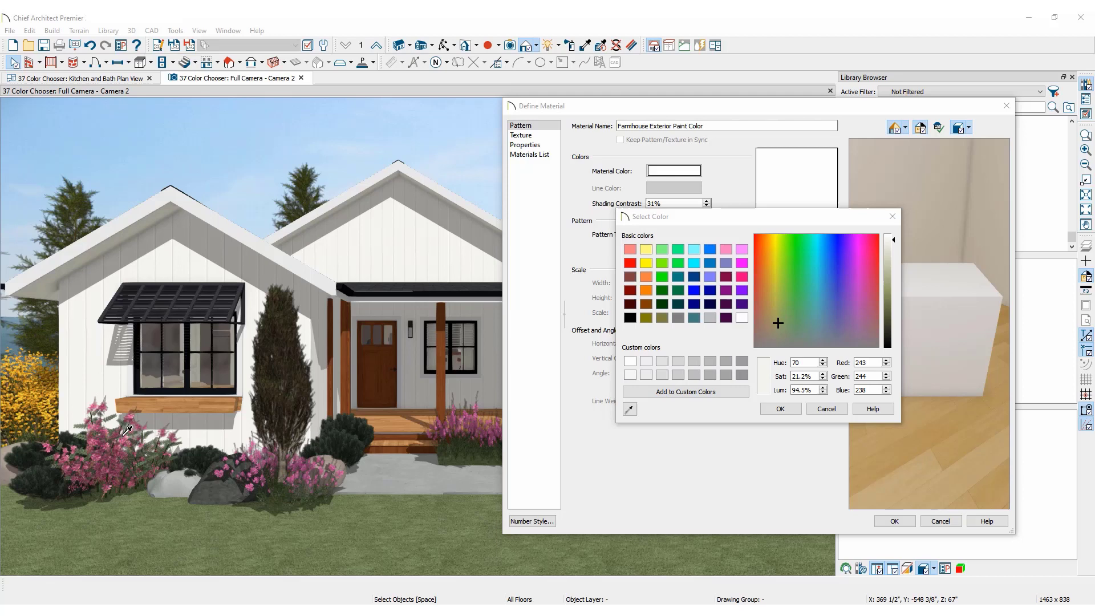
click(769, 273)
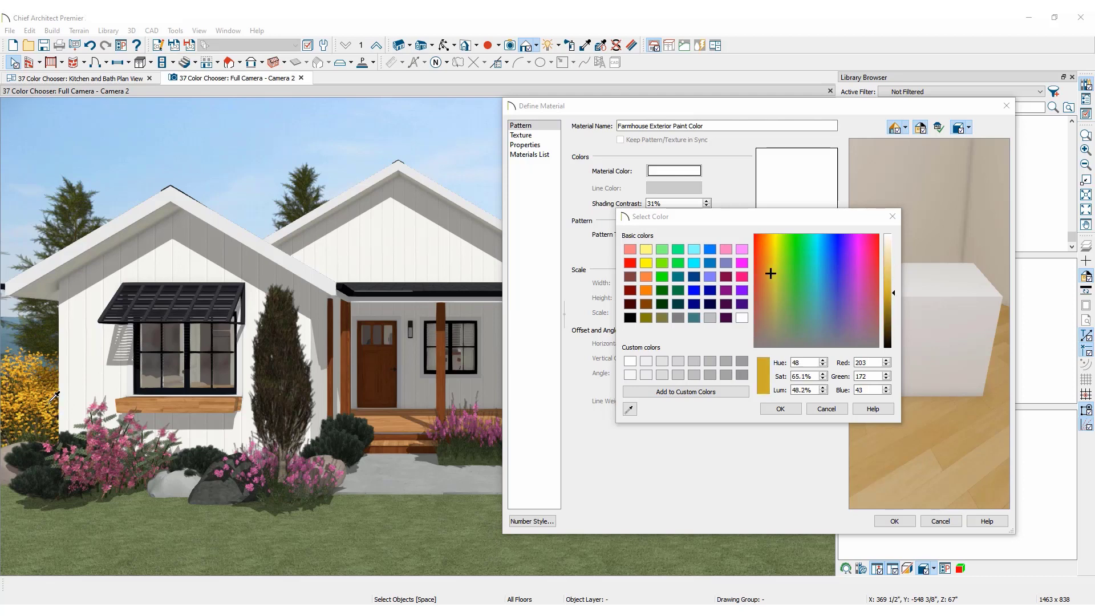
click(741, 318)
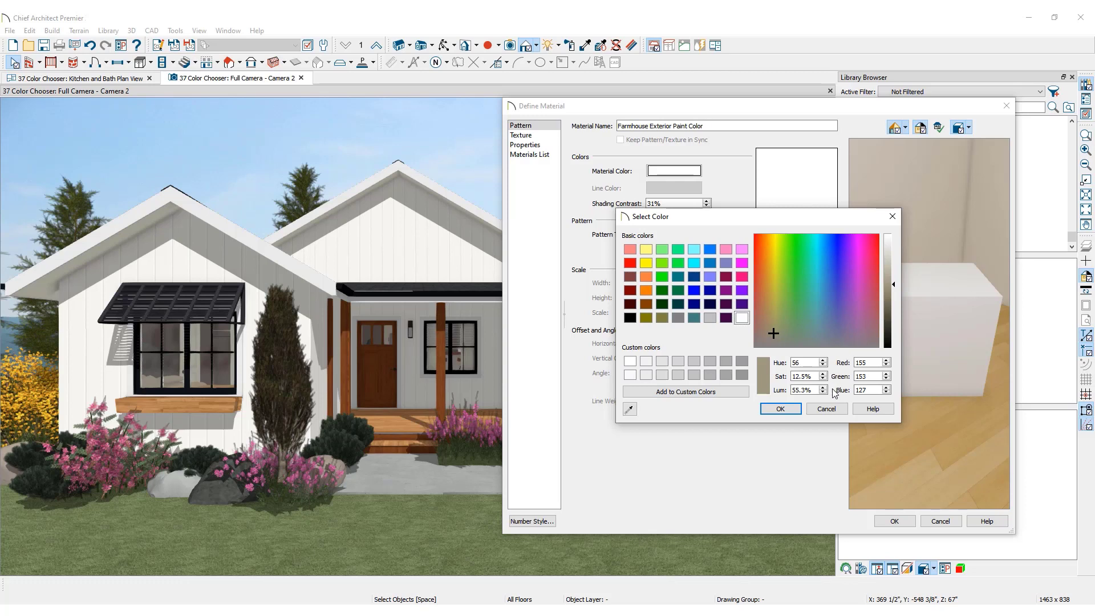
mouse_move(780, 409)
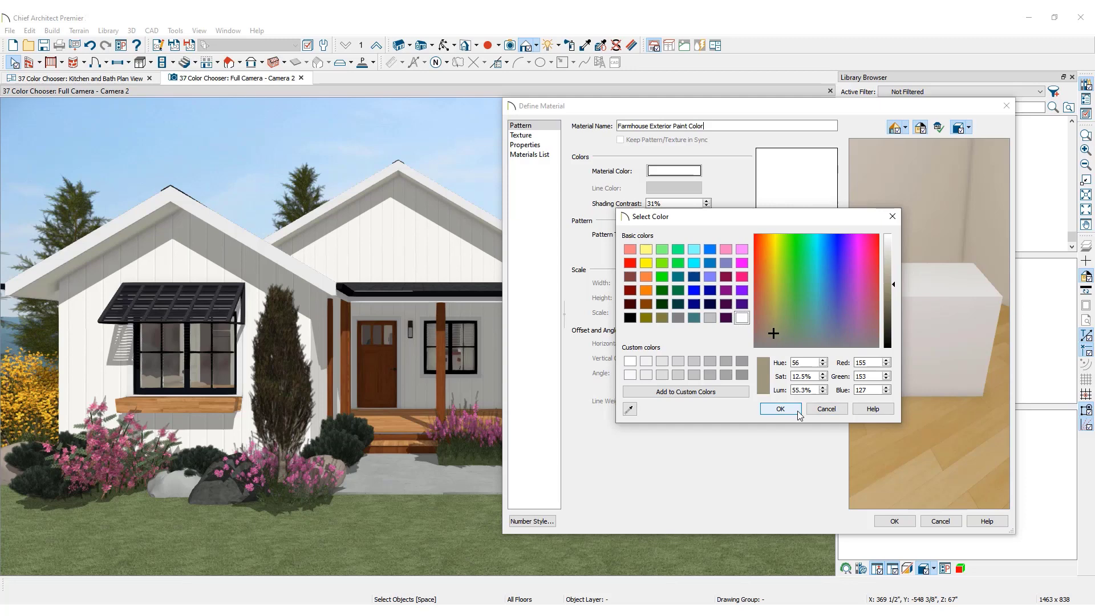
- Confirm the beige colour and expand the User Catalog to show the saved material
click(780, 408)
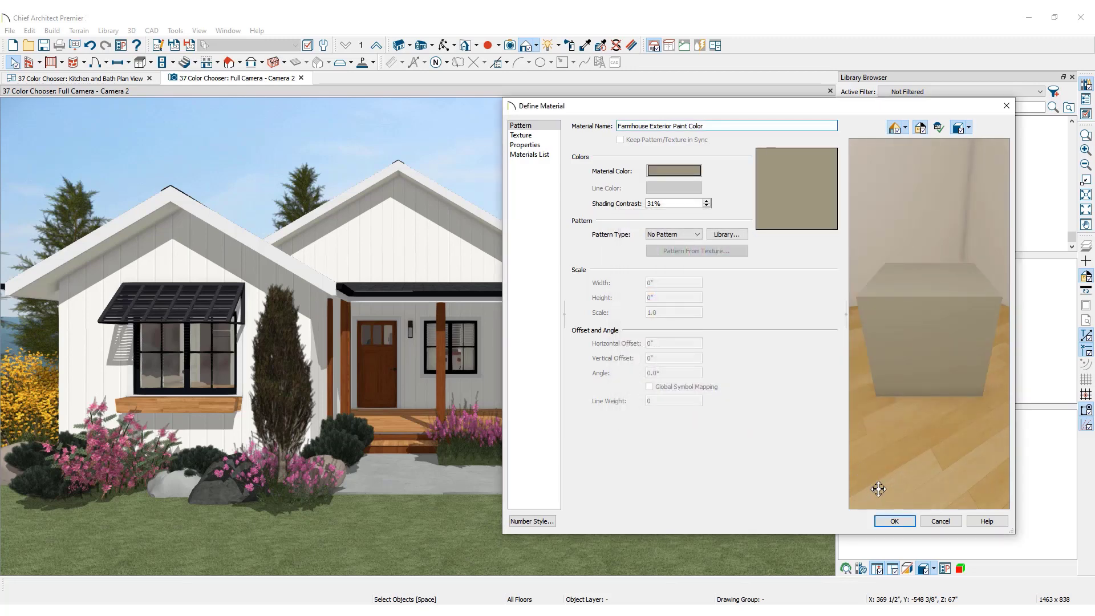
click(894, 520)
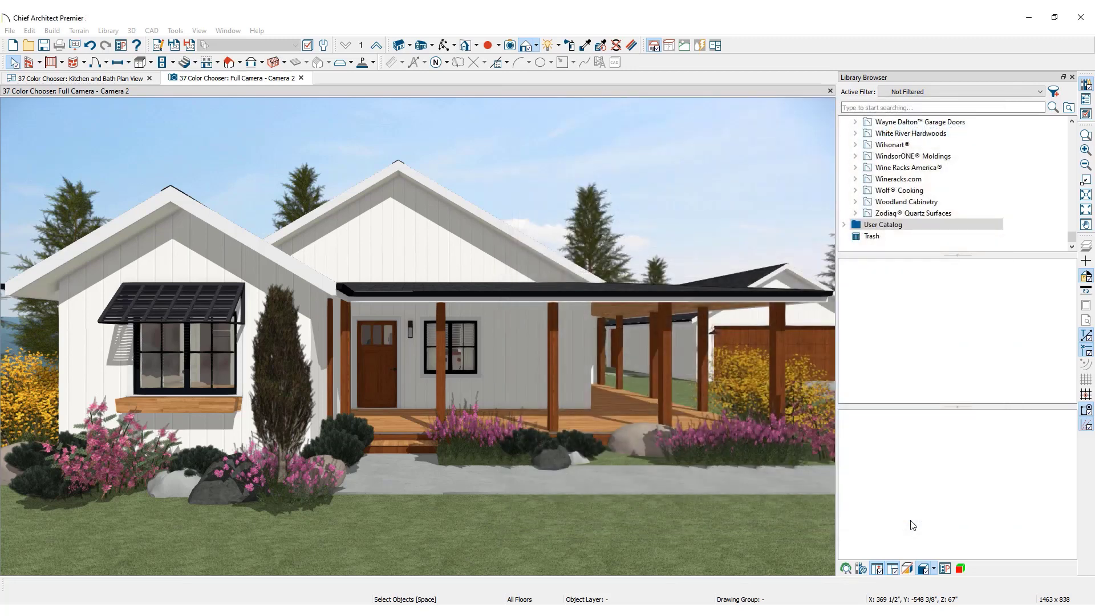
click(844, 224)
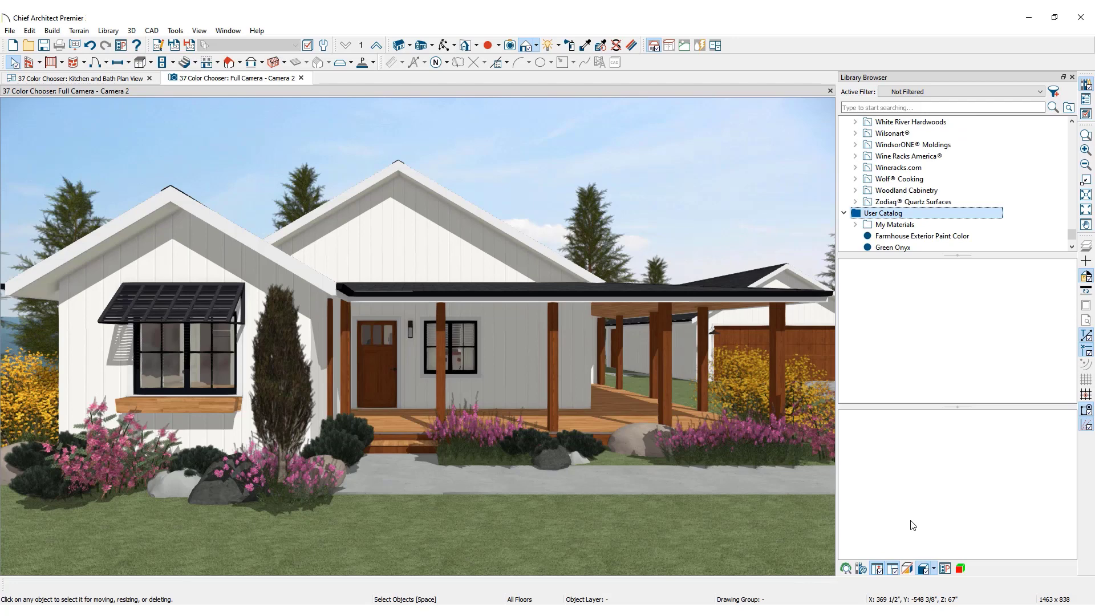
mouse_move(921, 235)
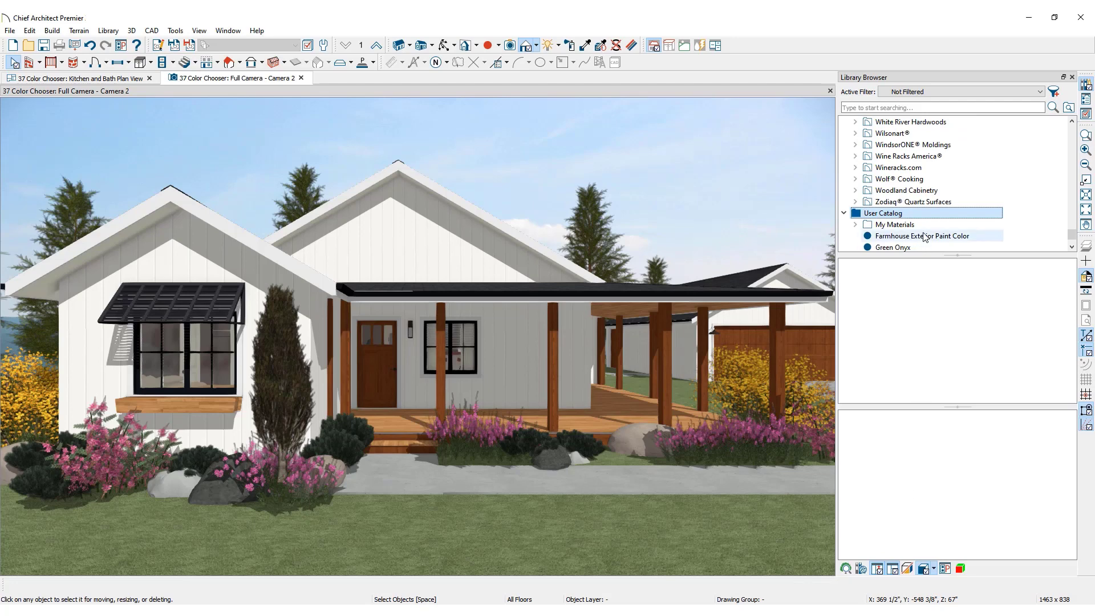
- Paint the house siding with Farmhouse Exterior Paint Color using the Material Painter
click(921, 235)
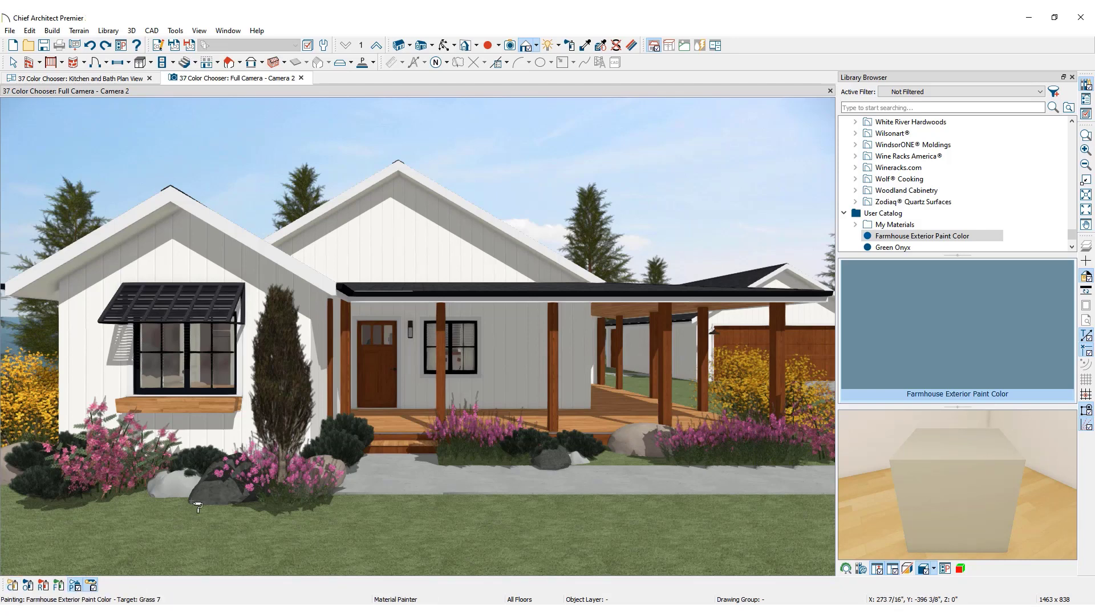
mouse_move(421, 400)
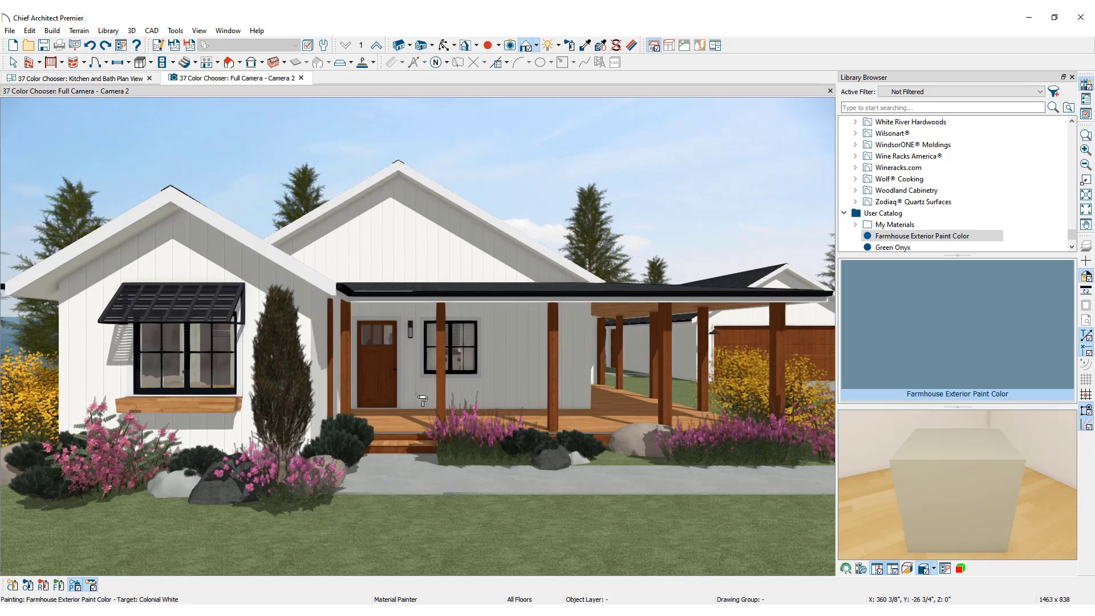
click(422, 400)
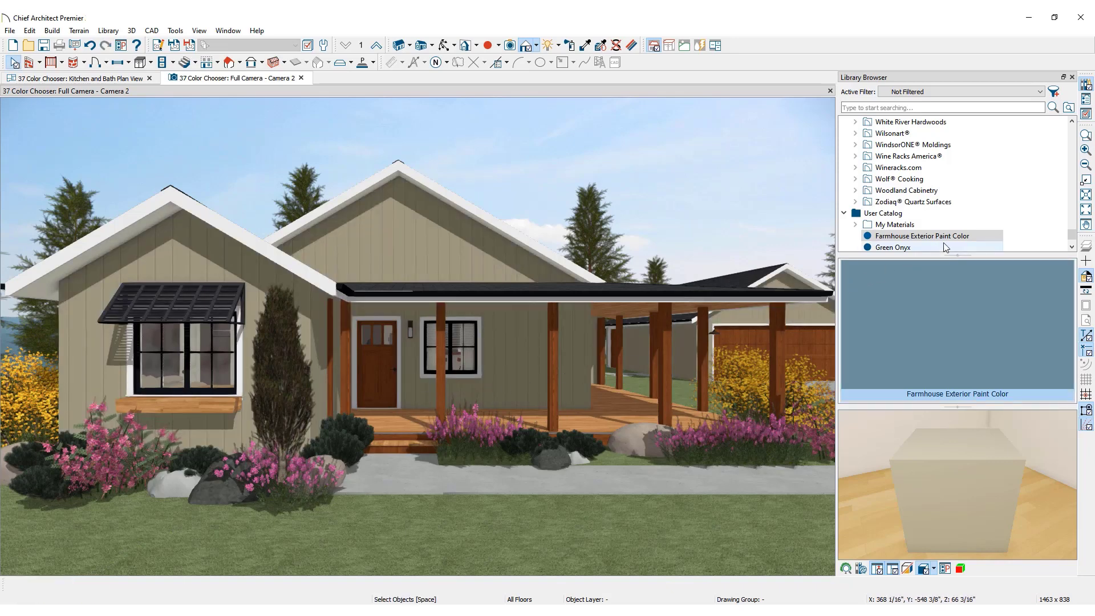
- Change Farmhouse Exterior Paint Color to a lighter beige and save the material
right_click(920, 236)
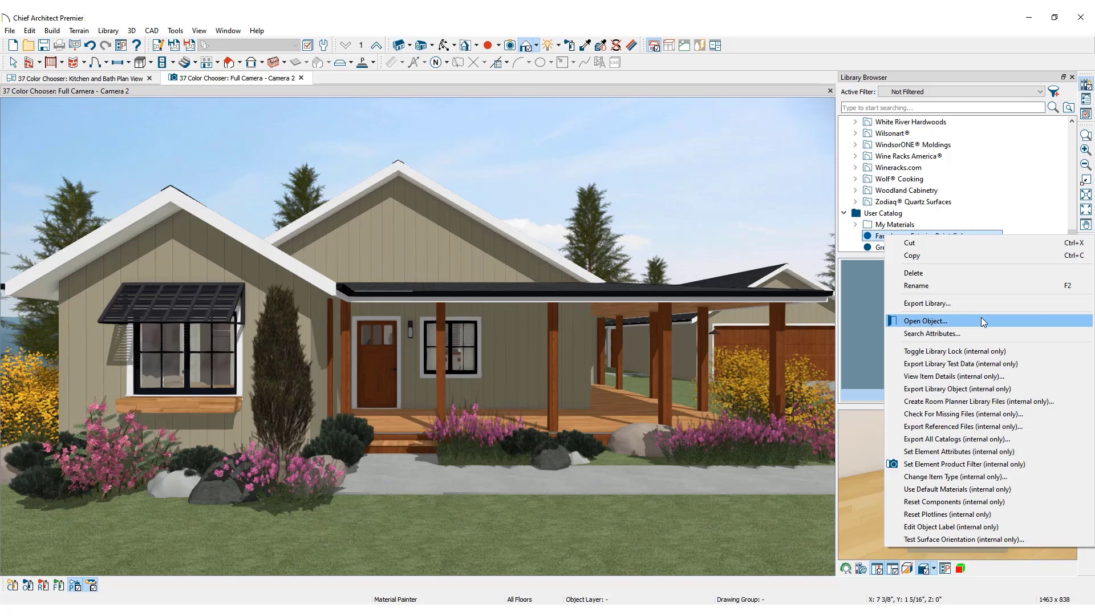
click(924, 321)
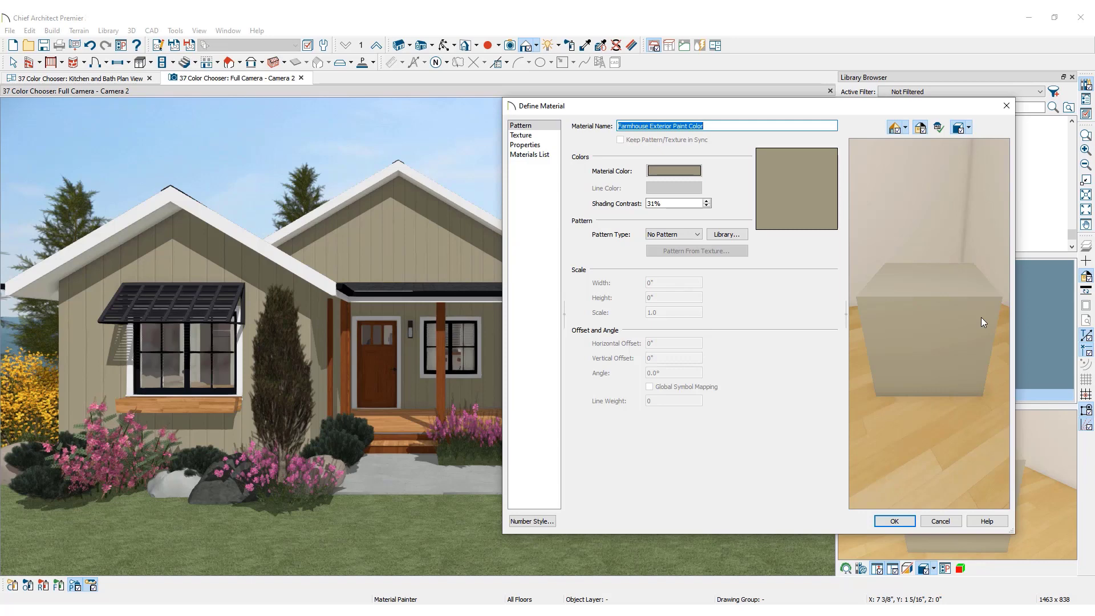
click(672, 171)
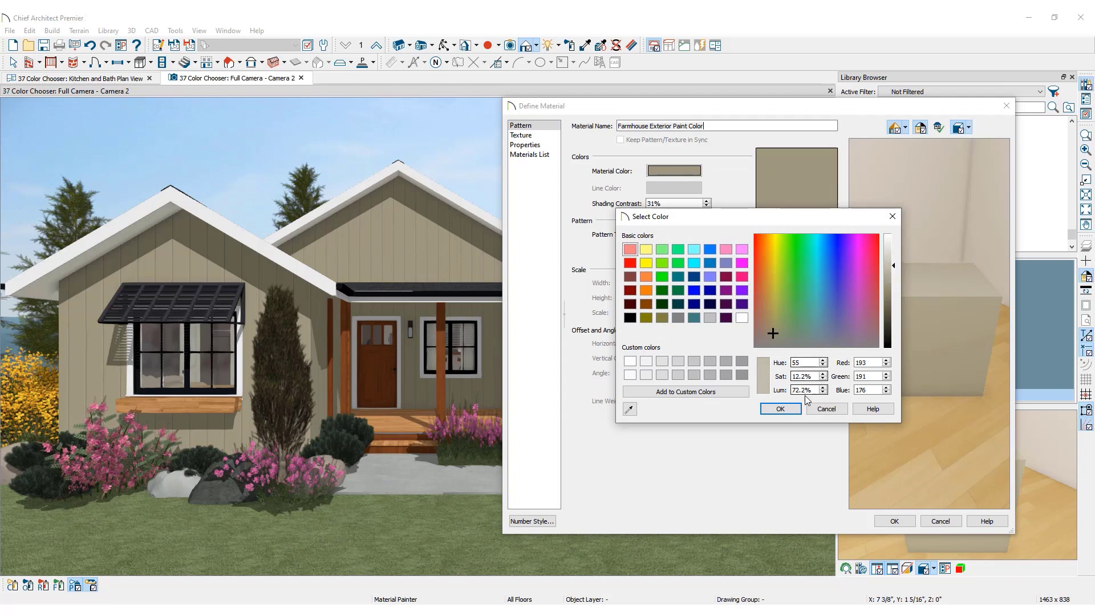
click(780, 408)
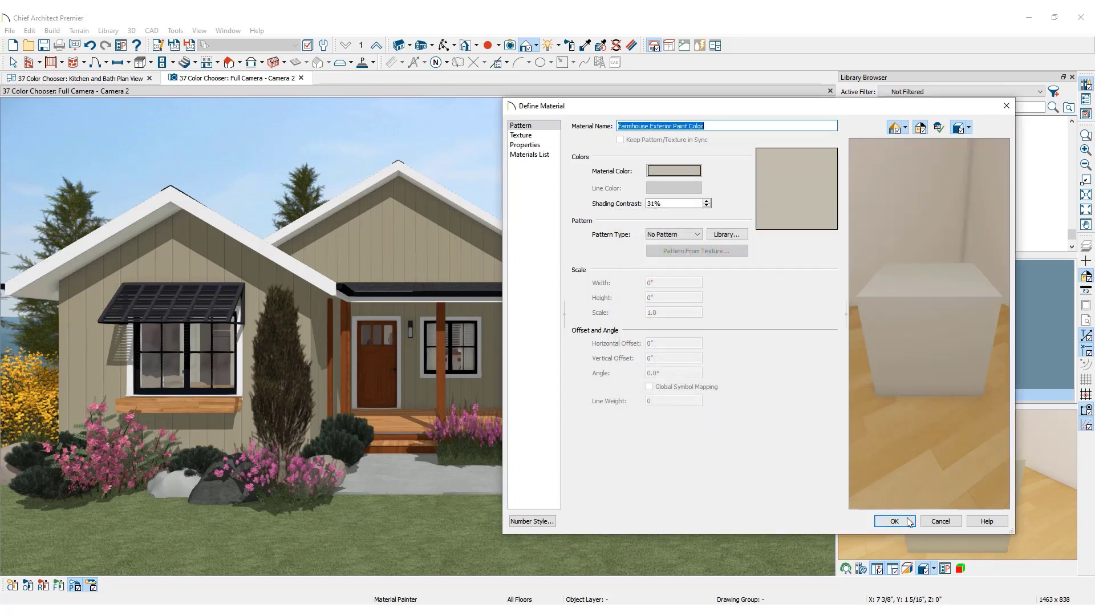
click(893, 520)
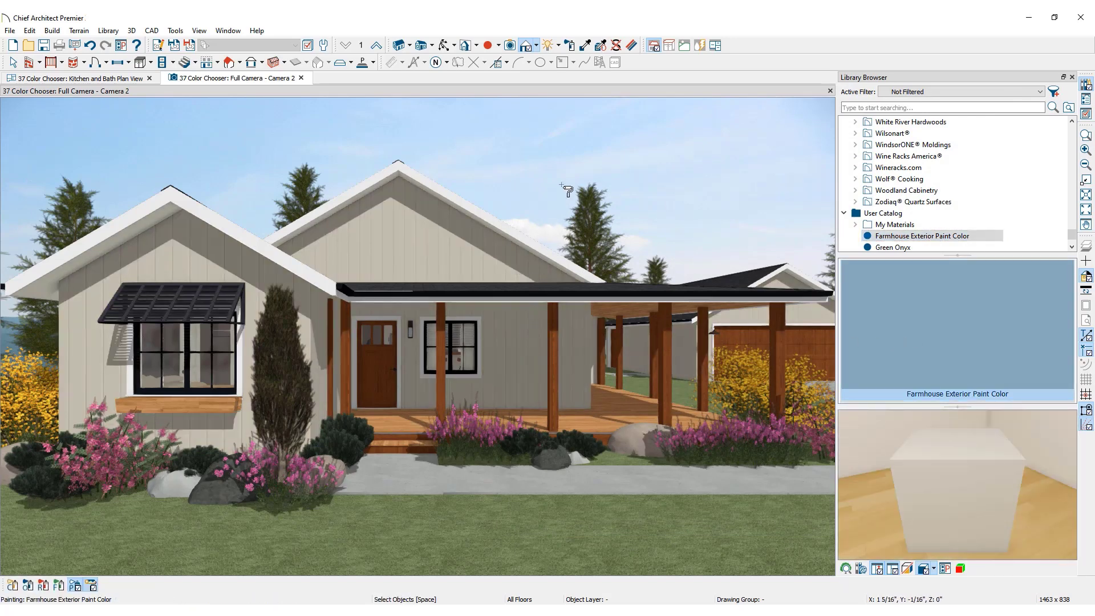
mouse_move(629, 46)
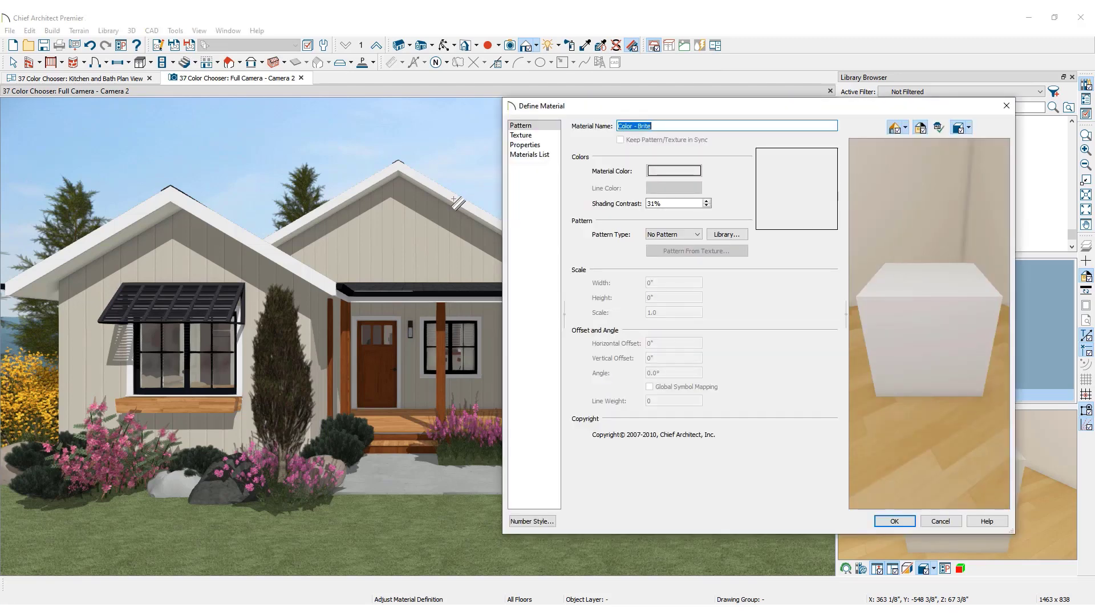
click(672, 171)
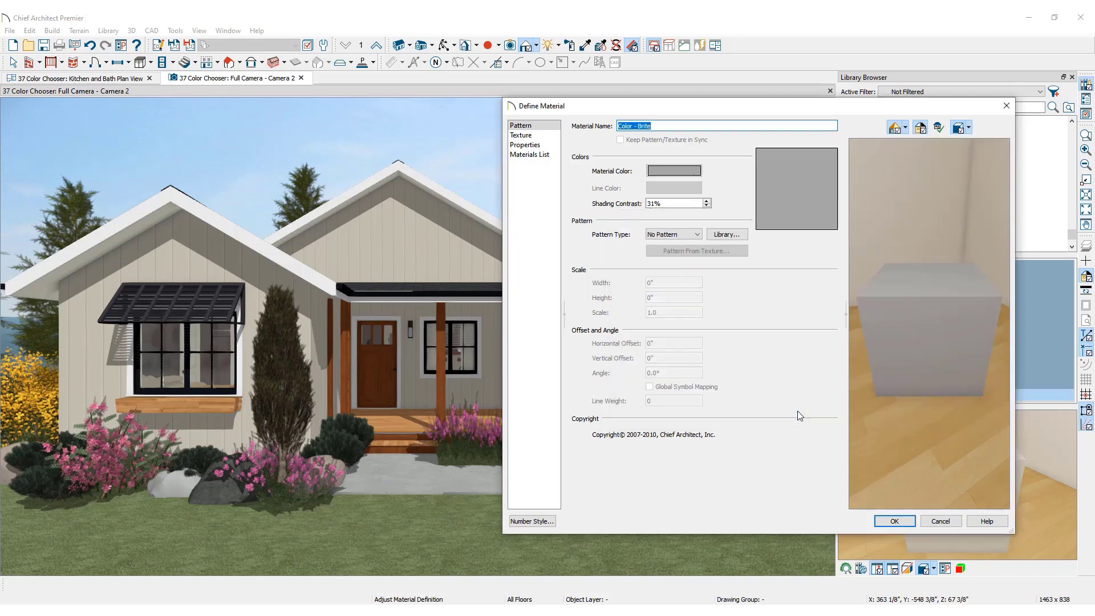
click(894, 520)
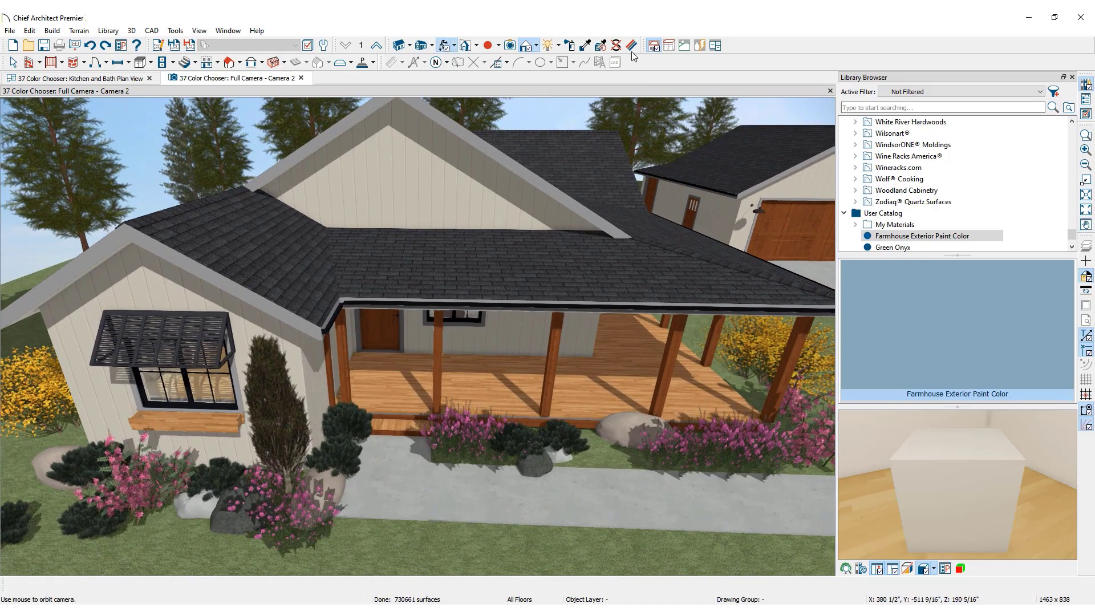
mouse_move(631, 45)
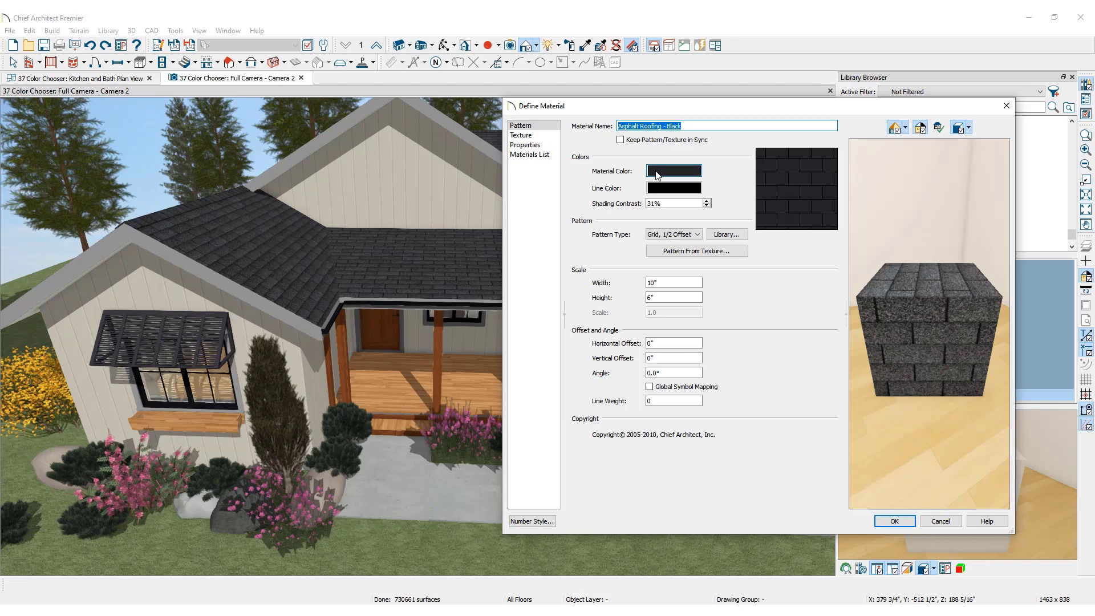
- Give Asphalt Roofing - Black a dark grey colour with Blend with Texture enabled
click(672, 171)
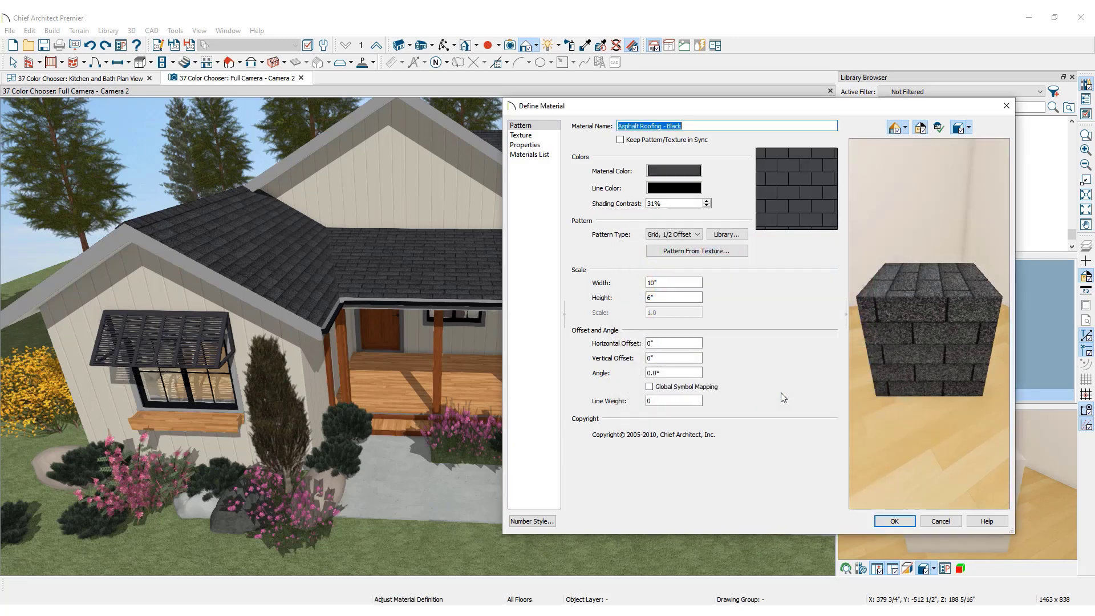
click(521, 135)
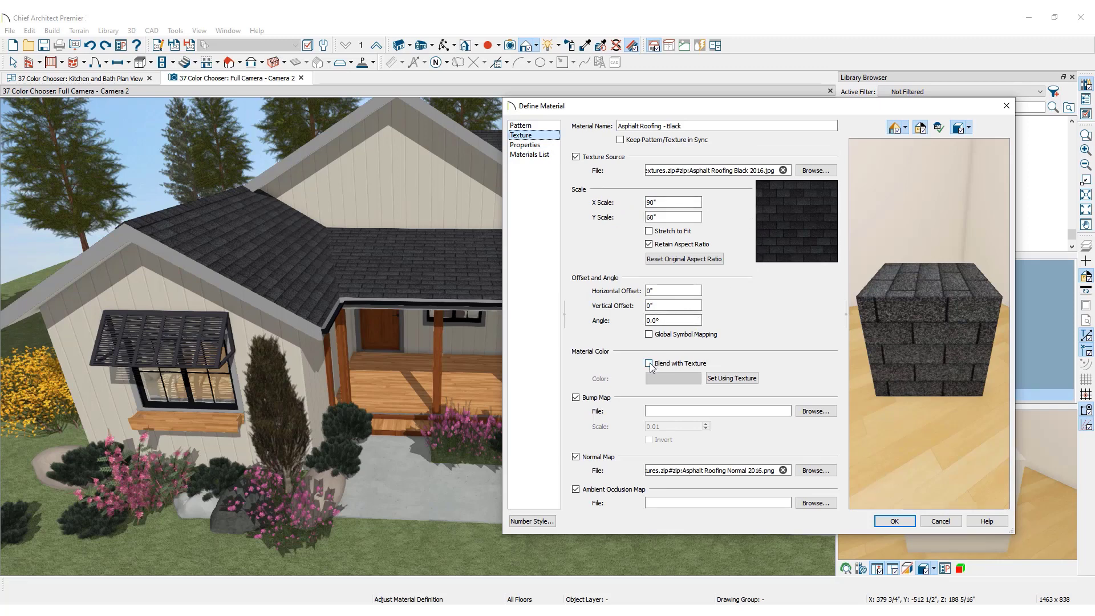
click(649, 363)
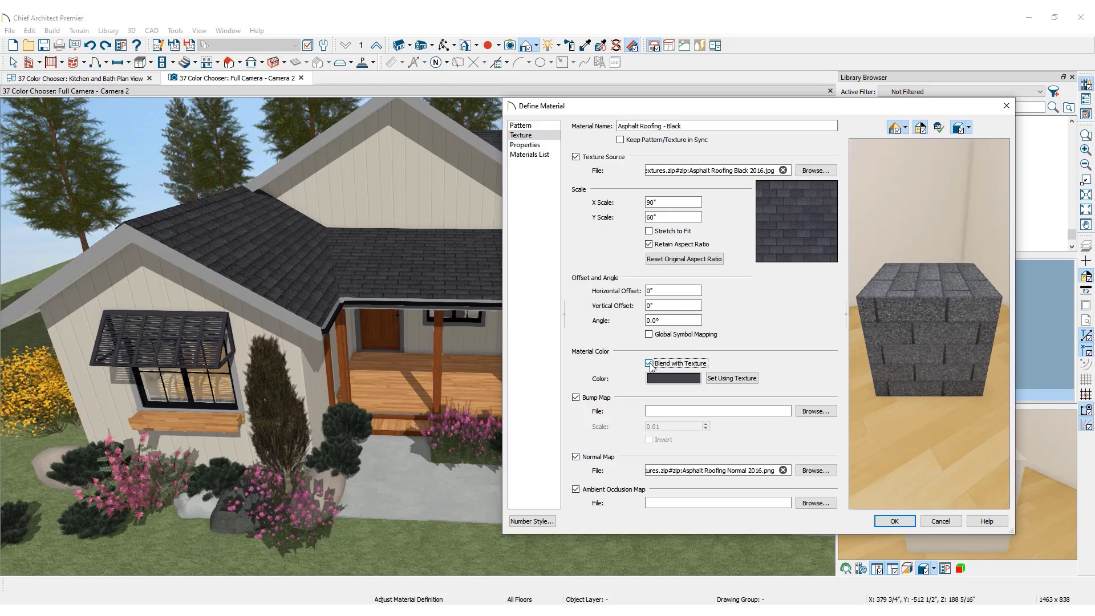
click(649, 363)
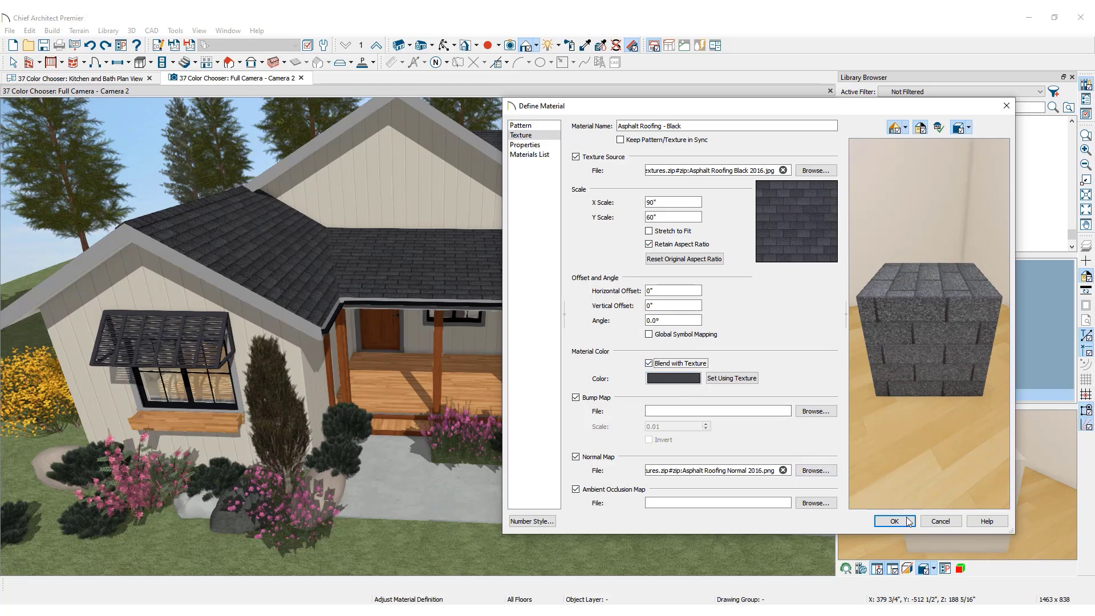